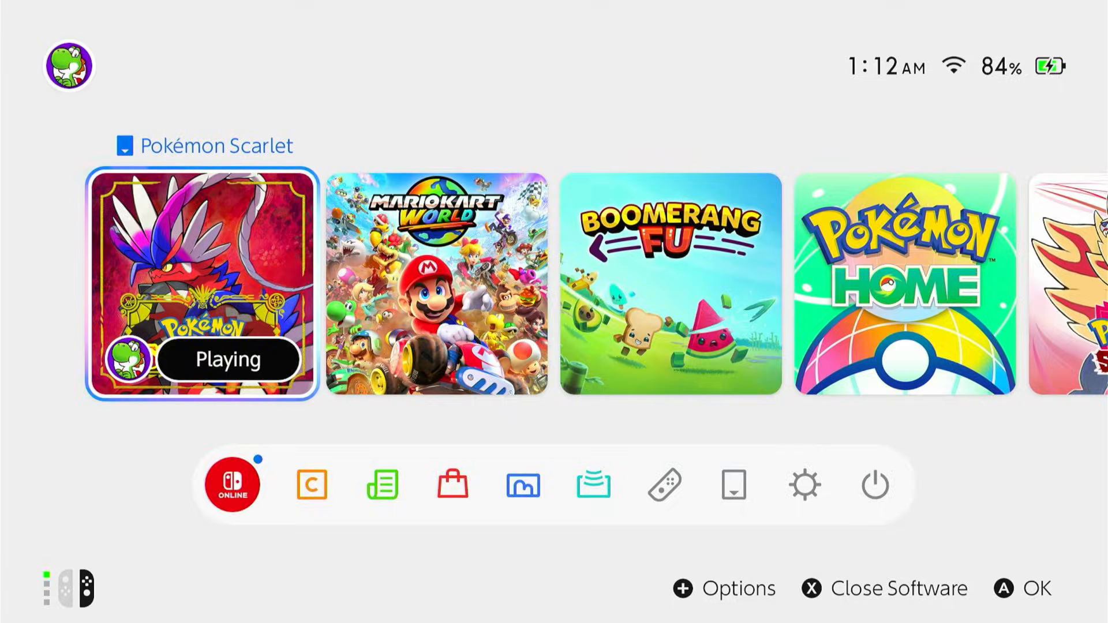
Look at the power options menu and dismiss it without choosing anything.
{"action": "left_click", "coordinate": [873, 484]}
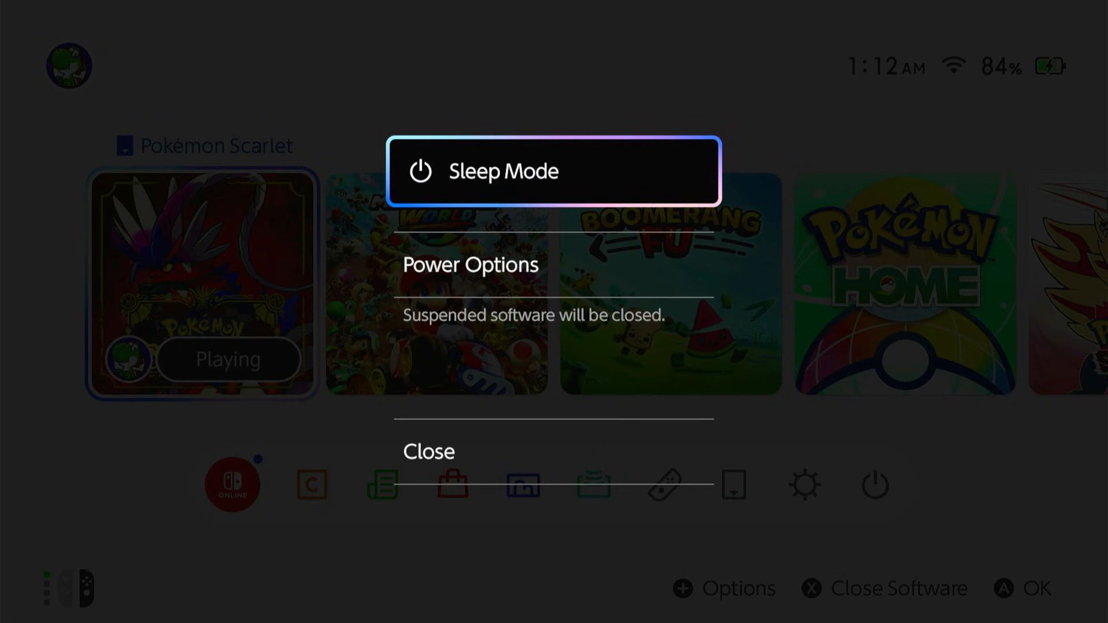
{"action": "key", "text": "down"}
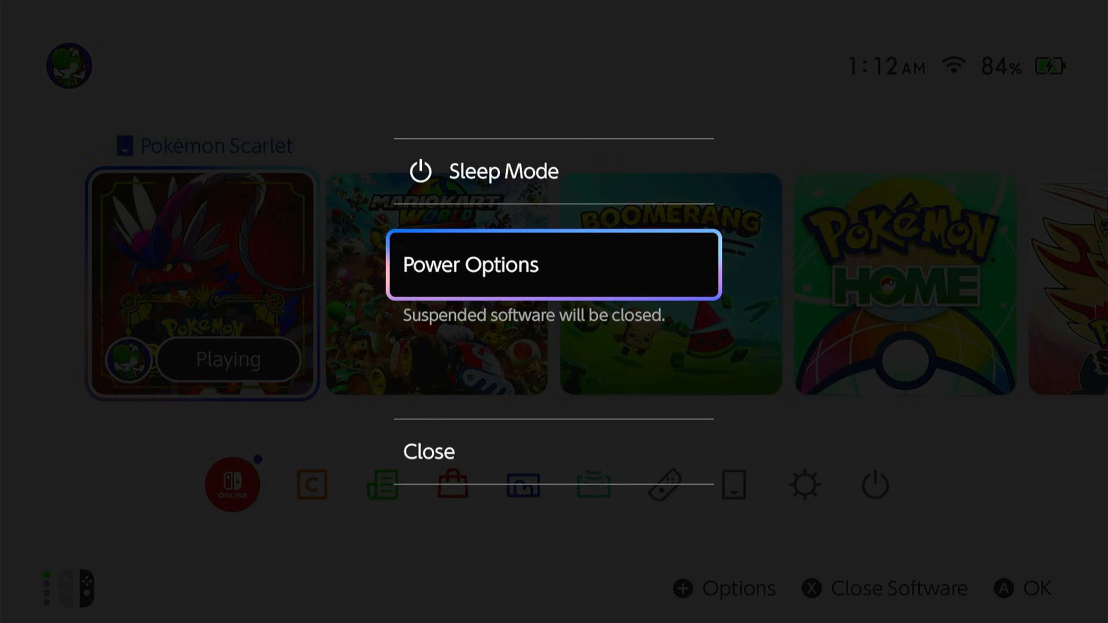
{"action": "key", "text": "down"}
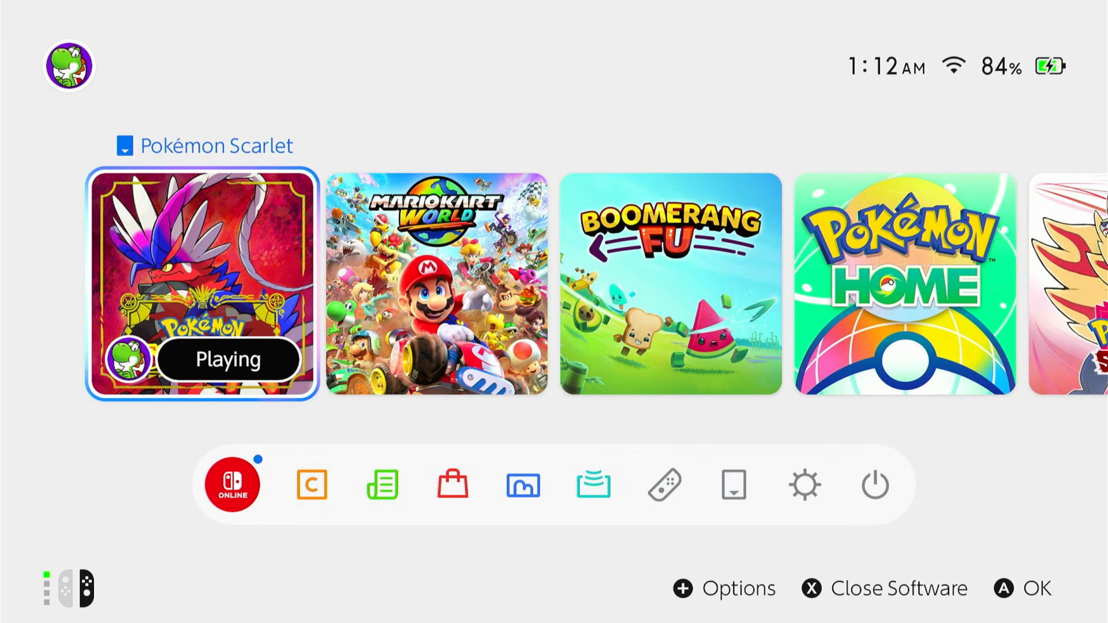
Reach Internet Settings and choose Change Settings for the saved Nacho Wifi-5G network.
{"action": "left_click", "coordinate": [522, 484]}
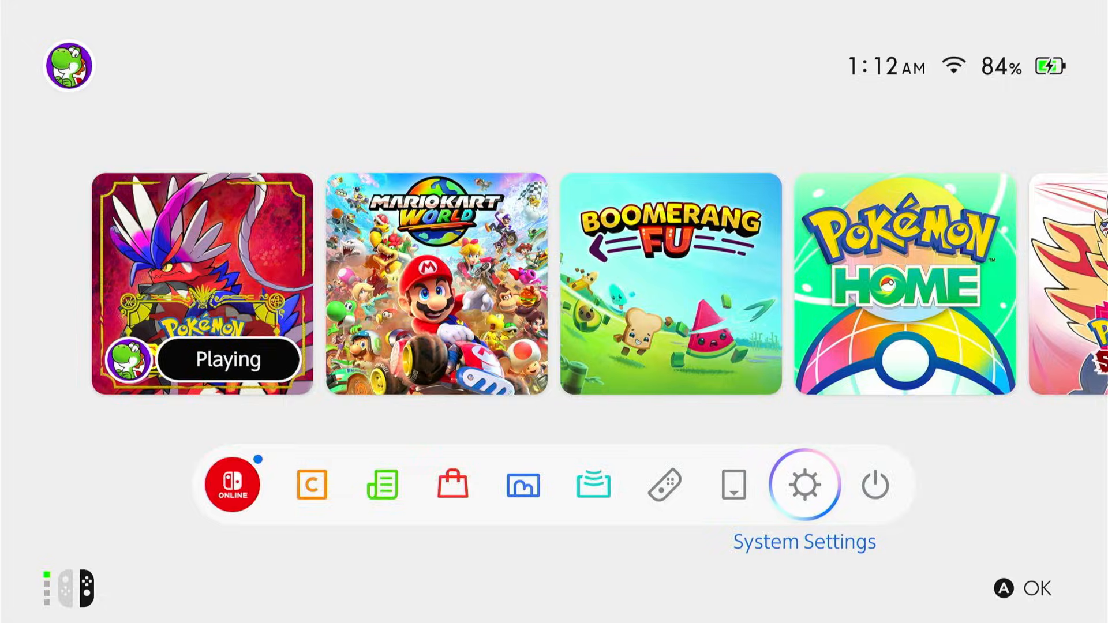
{"action": "left_click", "coordinate": [805, 485]}
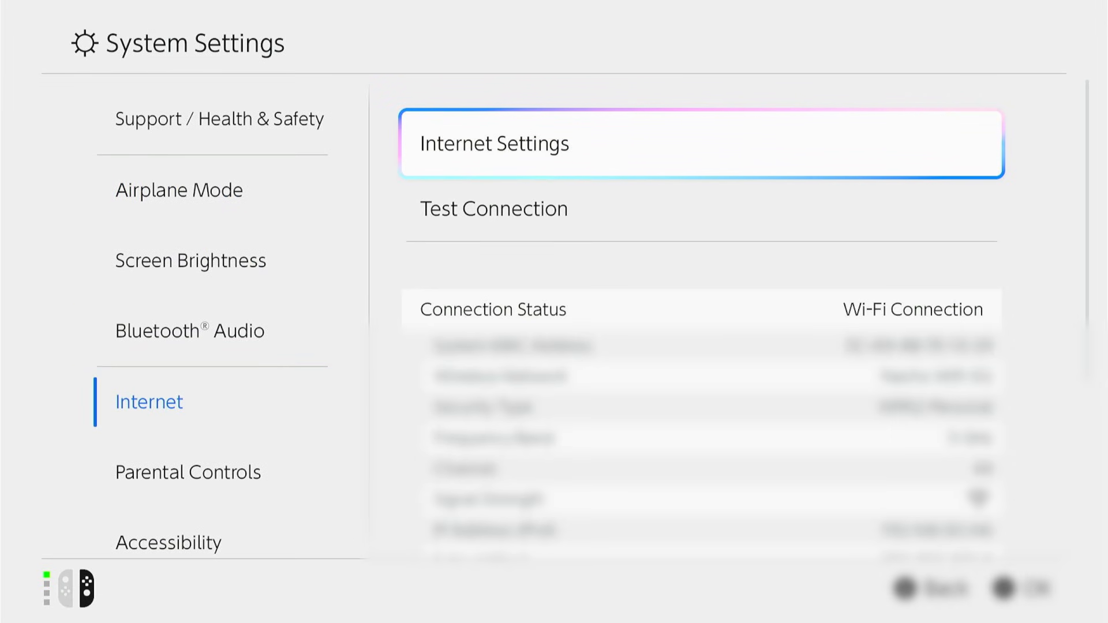
{"action": "left_click", "coordinate": [703, 143]}
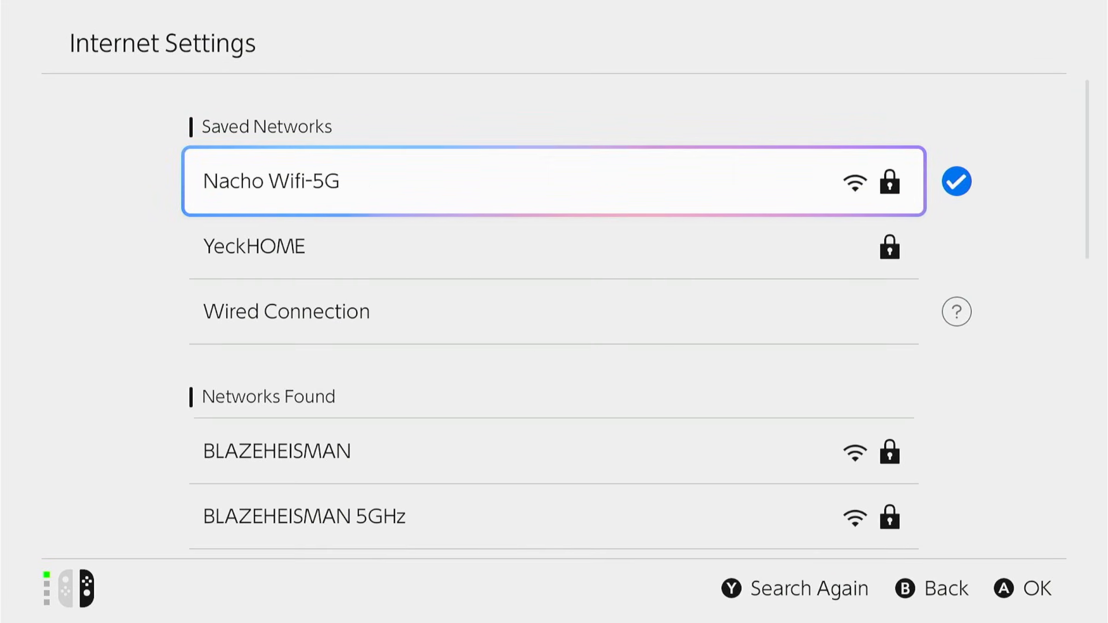
{"action": "left_click", "coordinate": [554, 181]}
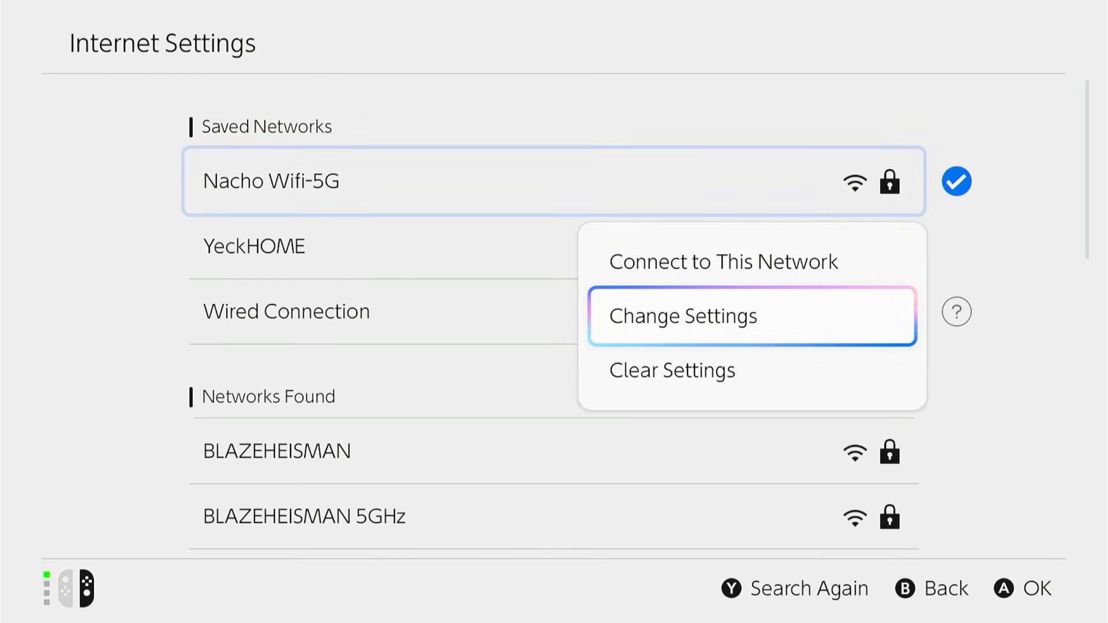
{"action": "left_click", "coordinate": [681, 316]}
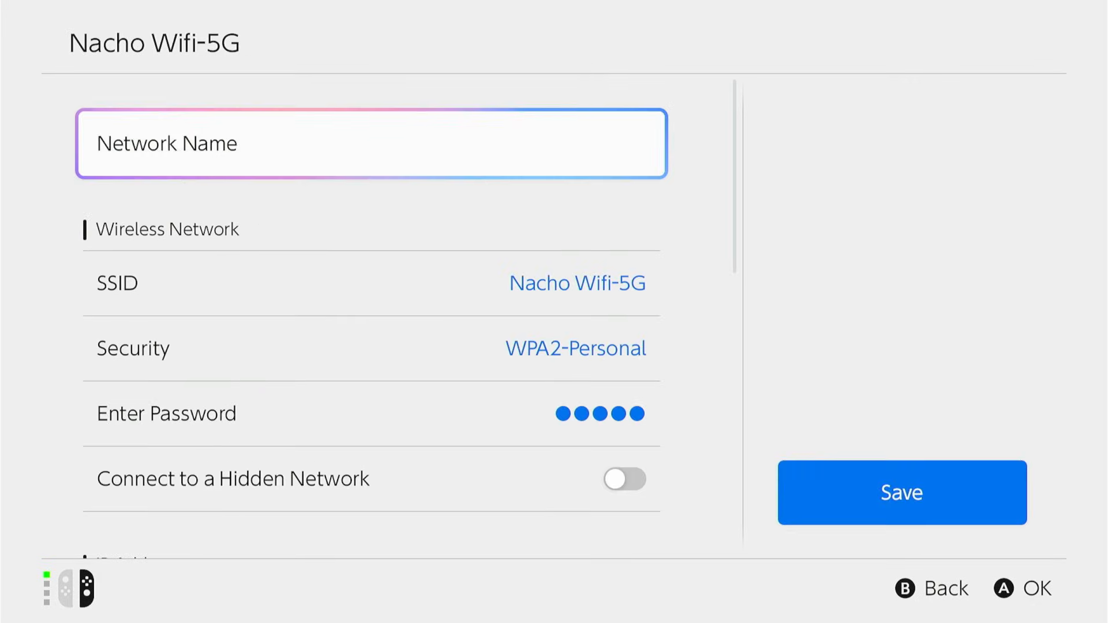
Change DNS Settings from Automatic to Manual and begin the Primary DNS (IPv4) entry.
{"action": "scroll", "scroll_direction": "down", "scroll_amount": 3}
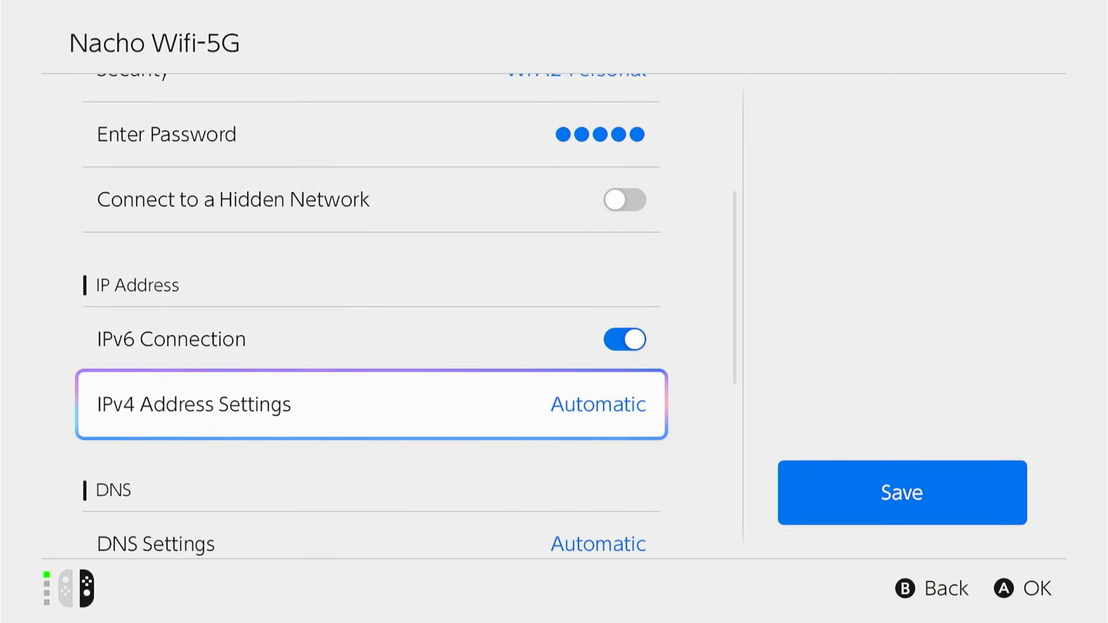
{"action": "scroll", "scroll_direction": "down", "scroll_amount": 3}
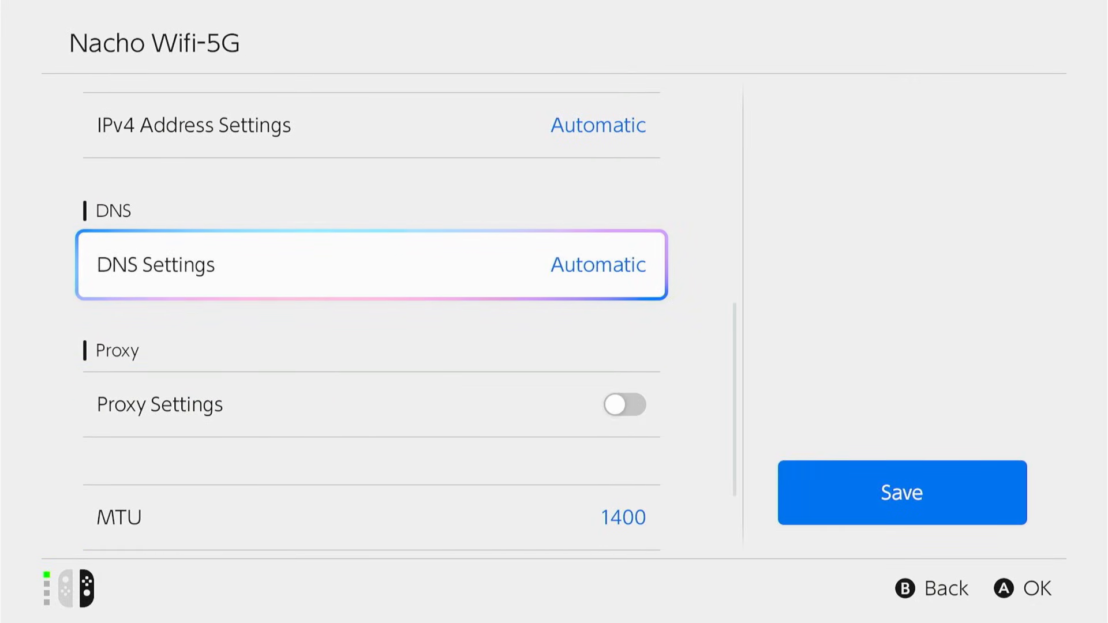
{"action": "left_click", "coordinate": [369, 265]}
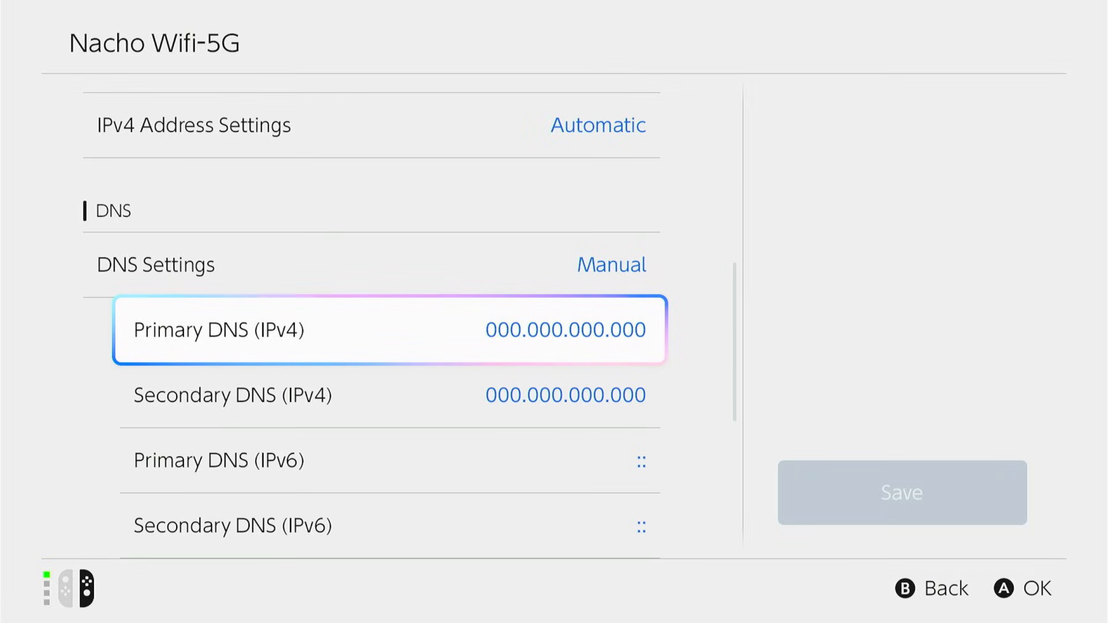
{"action": "left_click", "coordinate": [389, 330]}
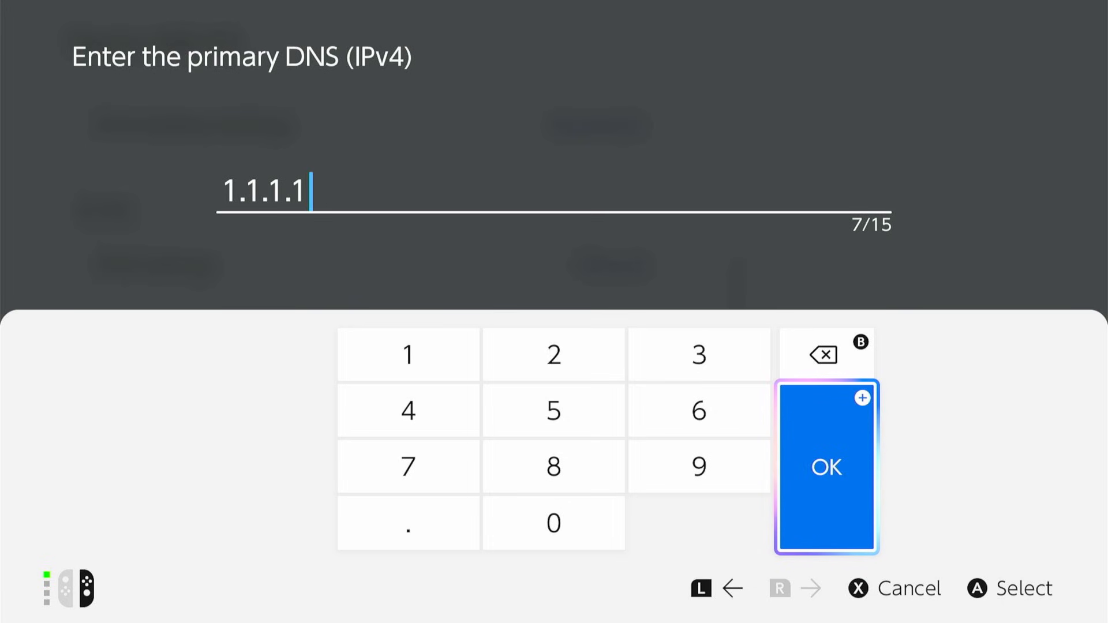
Confirm 1.1.1.1 as primary DNS and enter 1.0.0.1 as secondary DNS.
{"action": "left_click", "coordinate": [825, 466]}
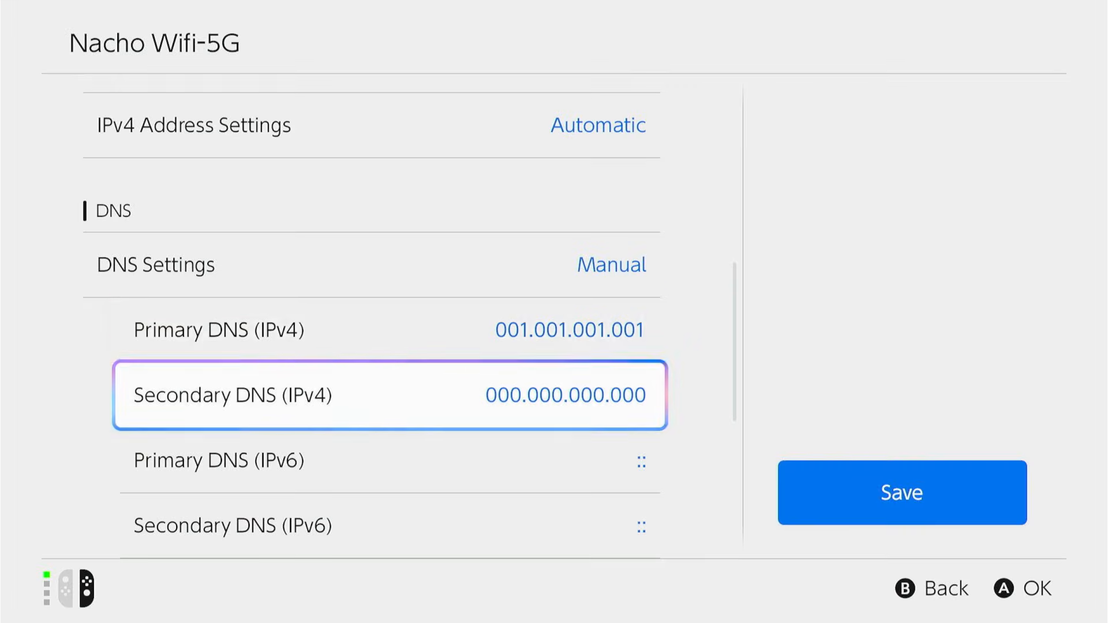
{"action": "left_click", "coordinate": [388, 394]}
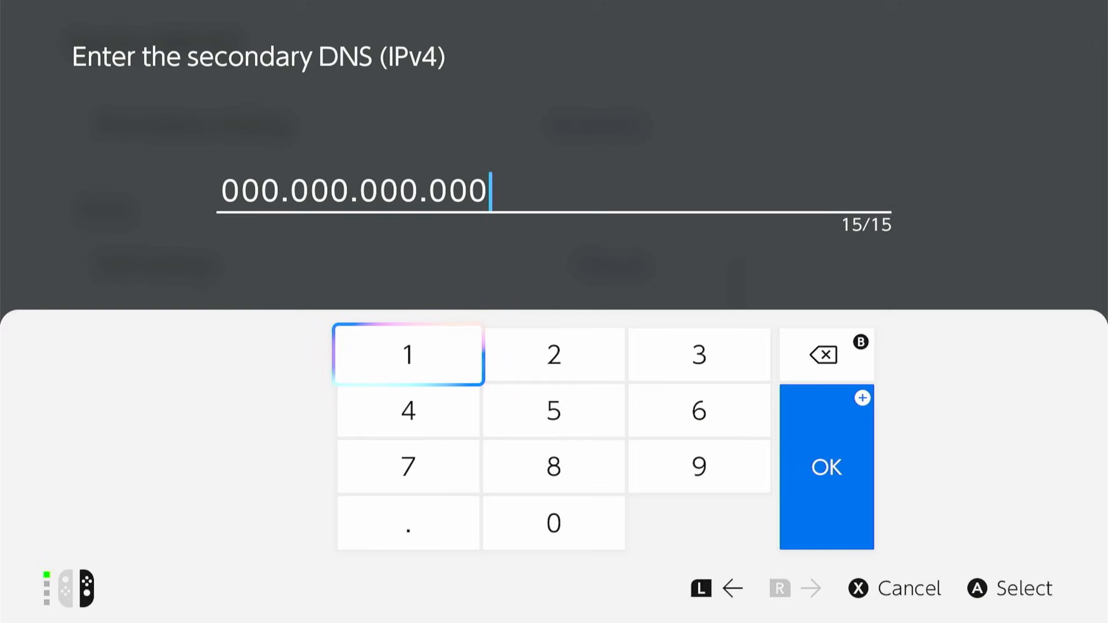
{"action": "left_click", "coordinate": [825, 354]}
{"action": "type", "text": "1.0.0."}
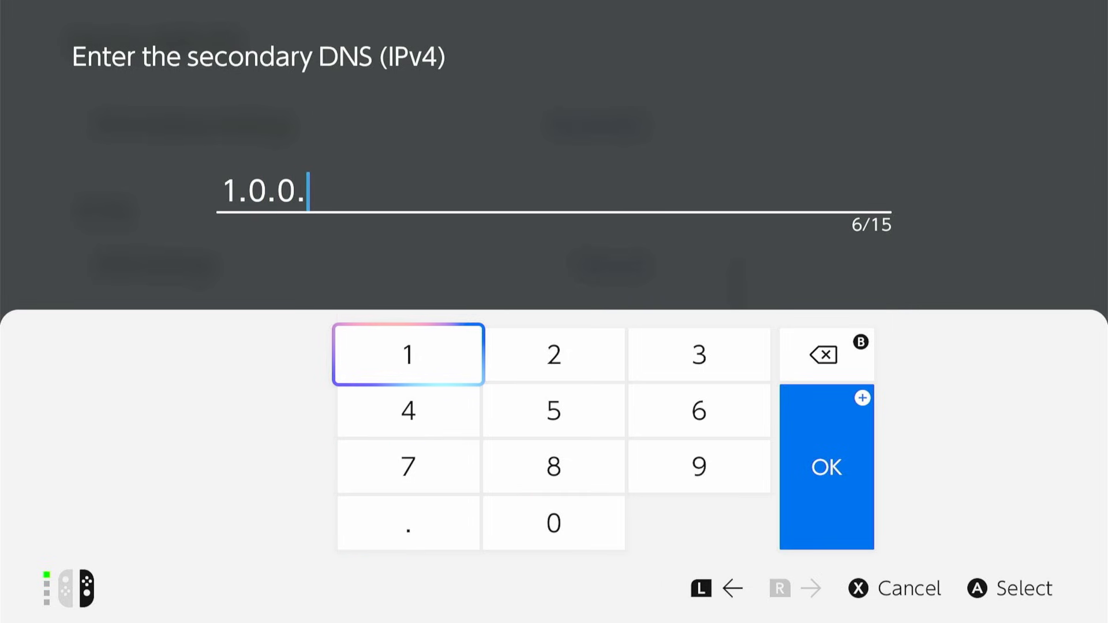
{"action": "left_click", "coordinate": [407, 354]}
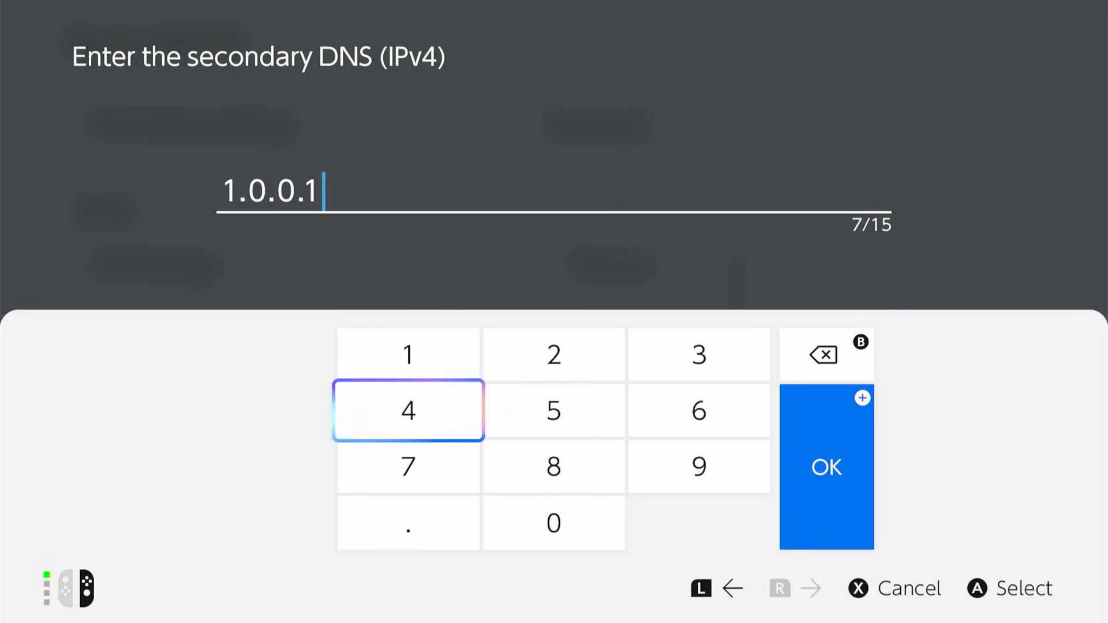
{"action": "left_click", "coordinate": [825, 467]}
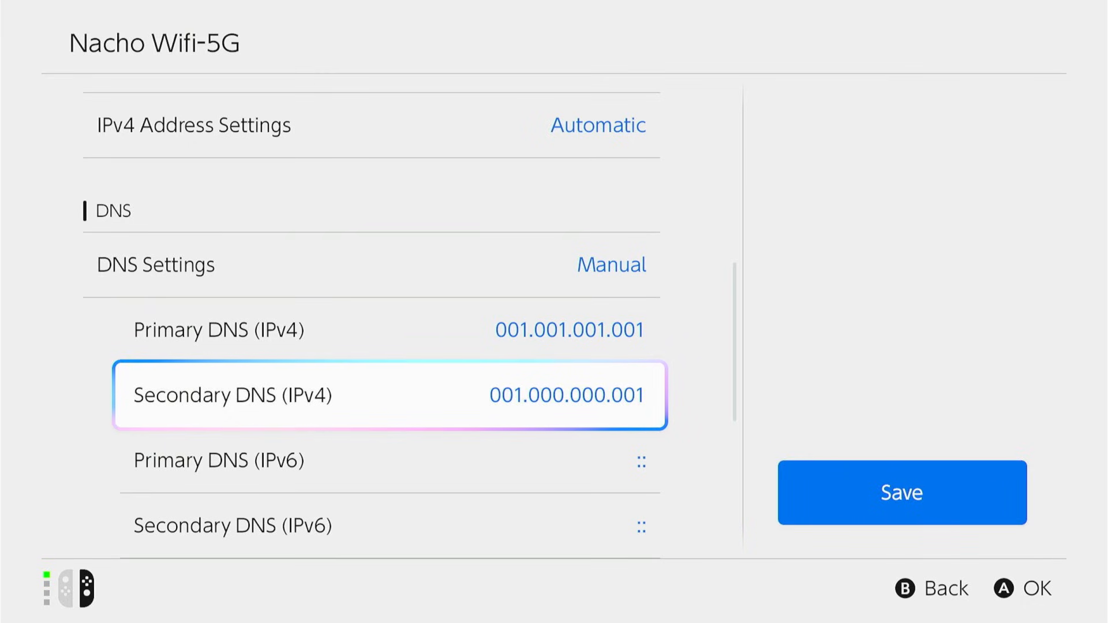
Back out so DNS reverts to Automatic, then enter 1500 for MTU and leave it reading 1400.
{"action": "key", "text": "Up"}
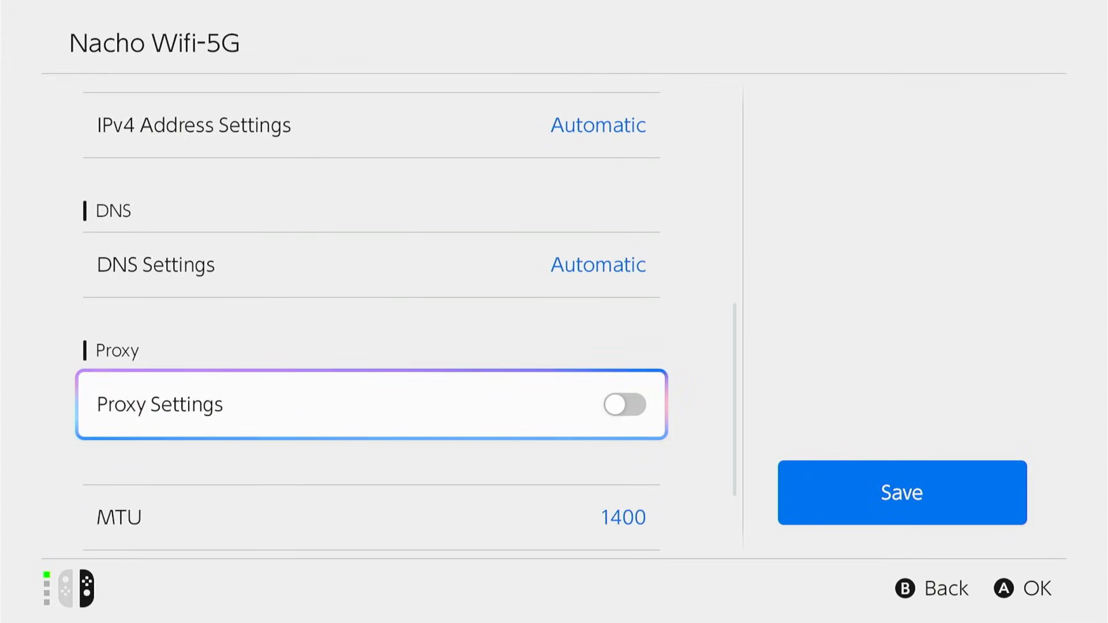
{"action": "scroll", "scroll_direction": "down", "scroll_amount": 3}
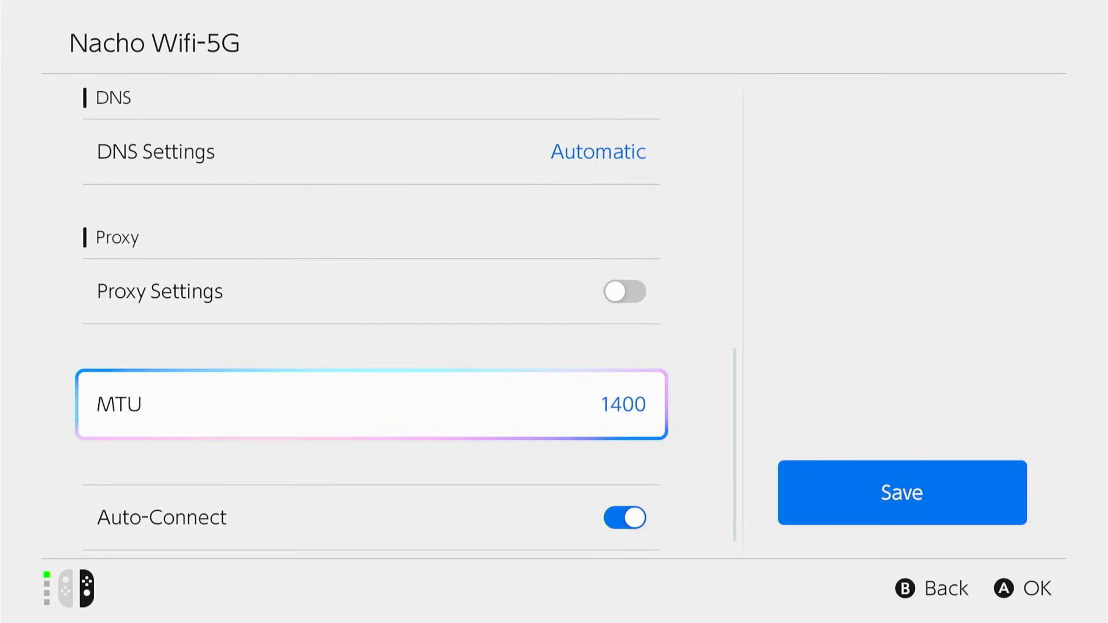
{"action": "left_click", "coordinate": [370, 403]}
{"action": "type", "text": "1500"}
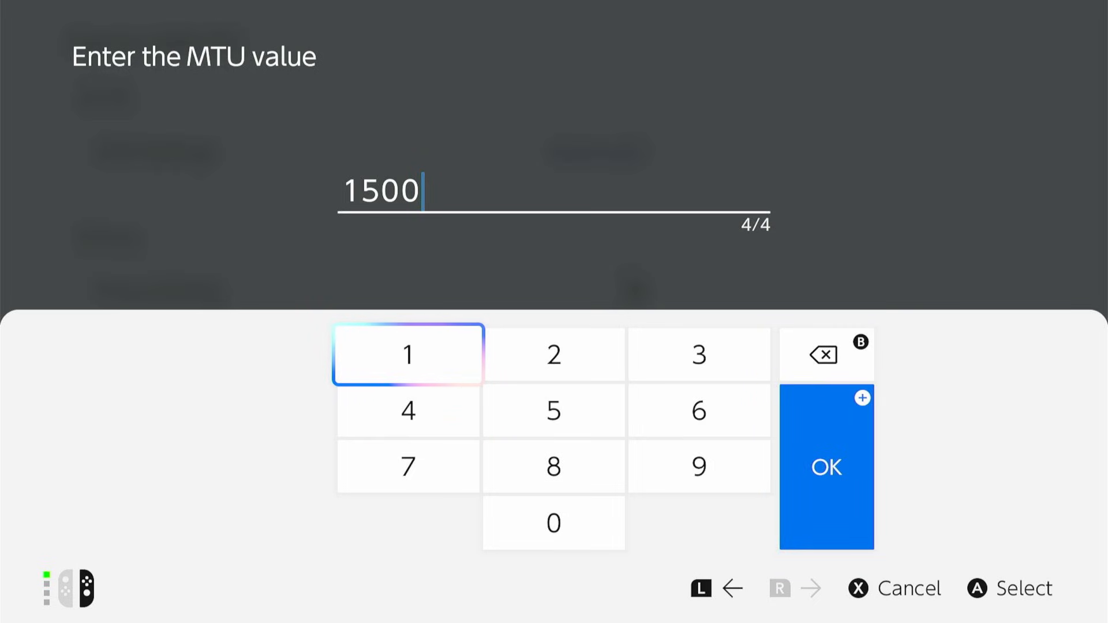
{"action": "left_click", "coordinate": [825, 467]}
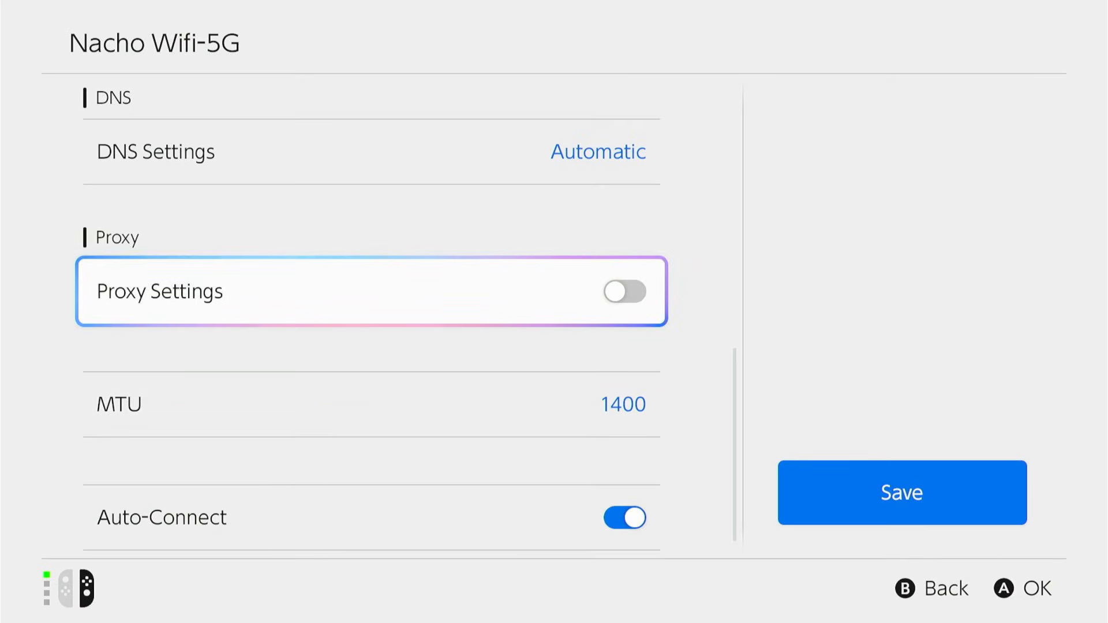